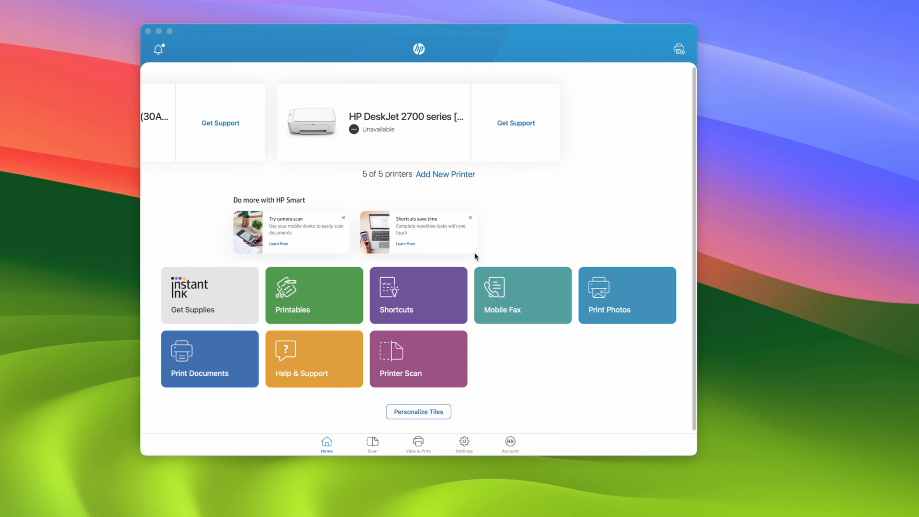
mouse_move(480, 264)
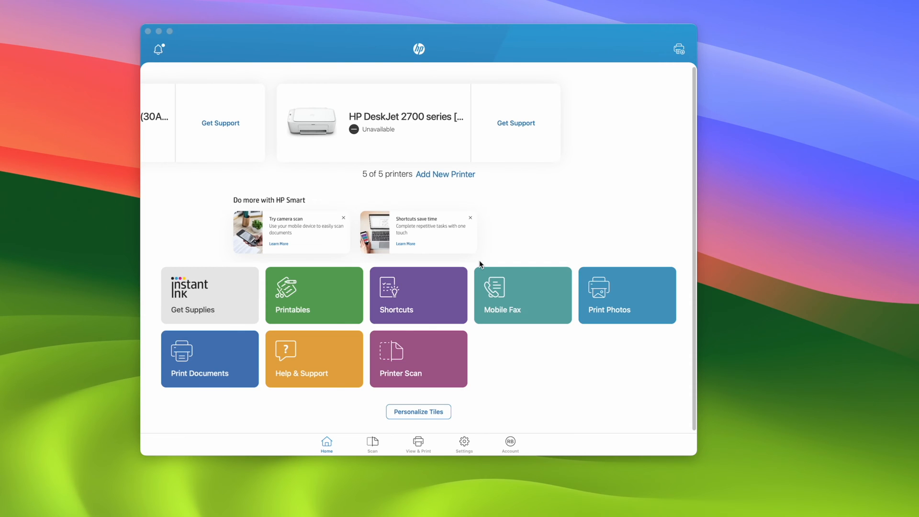
mouse_move(540, 416)
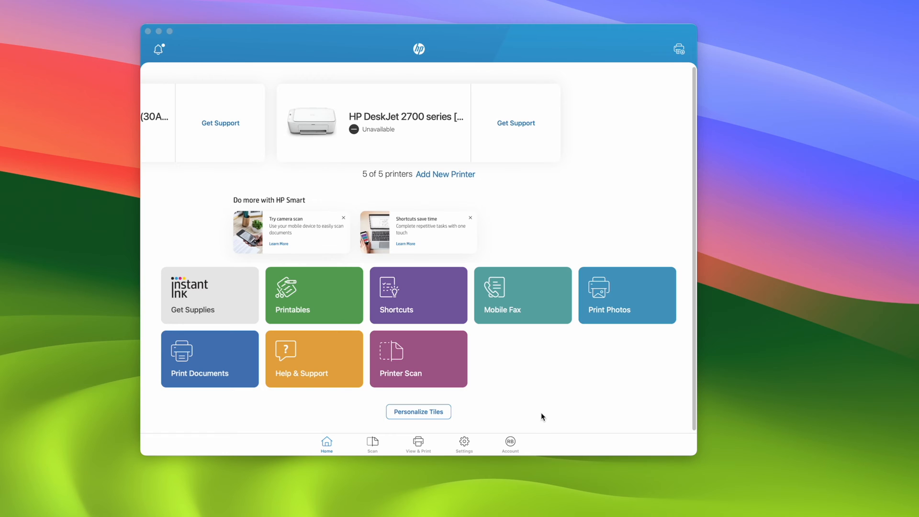
mouse_move(543, 404)
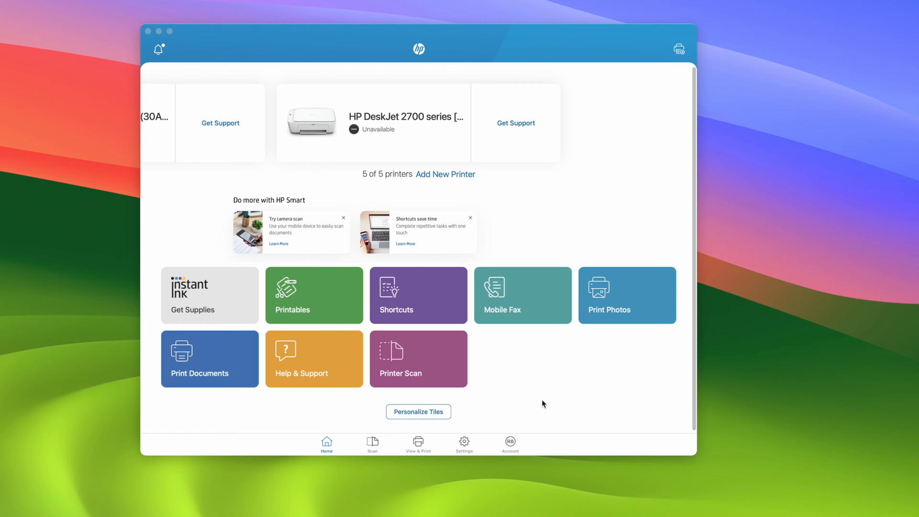
mouse_move(415, 353)
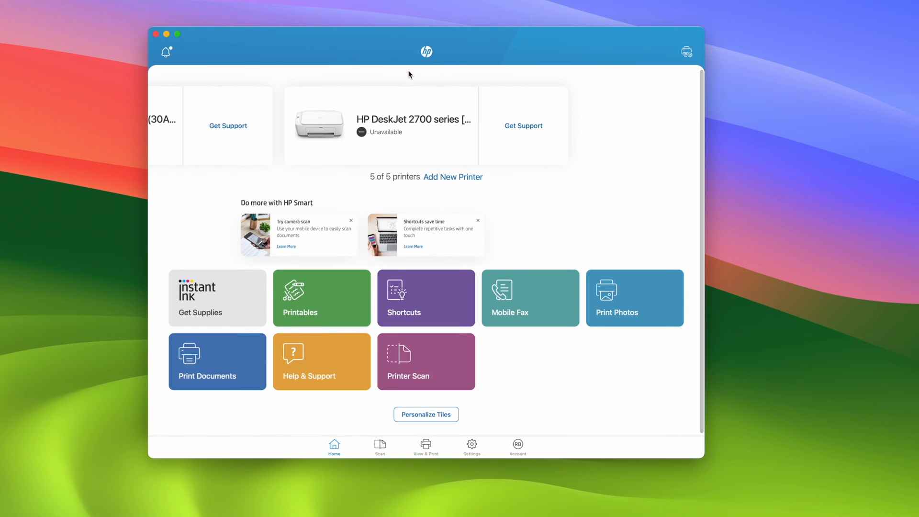
mouse_move(639, 287)
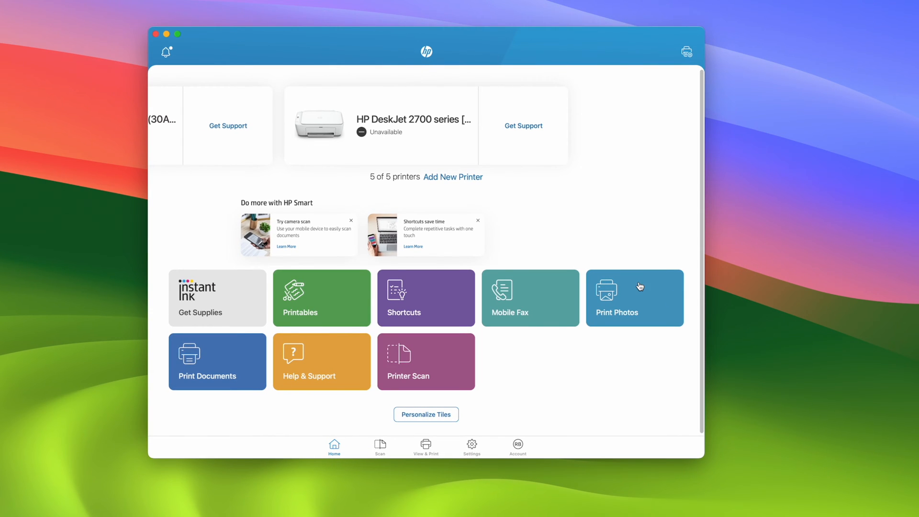
mouse_move(511, 451)
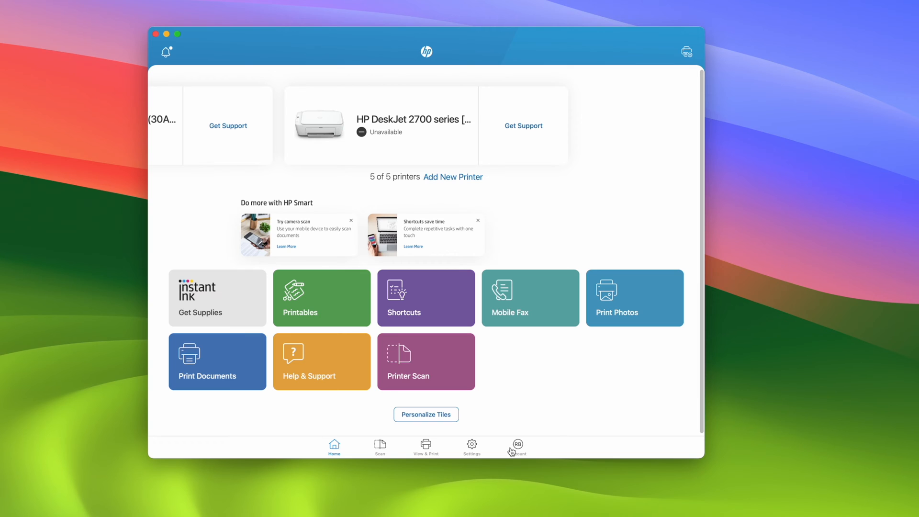
mouse_move(514, 460)
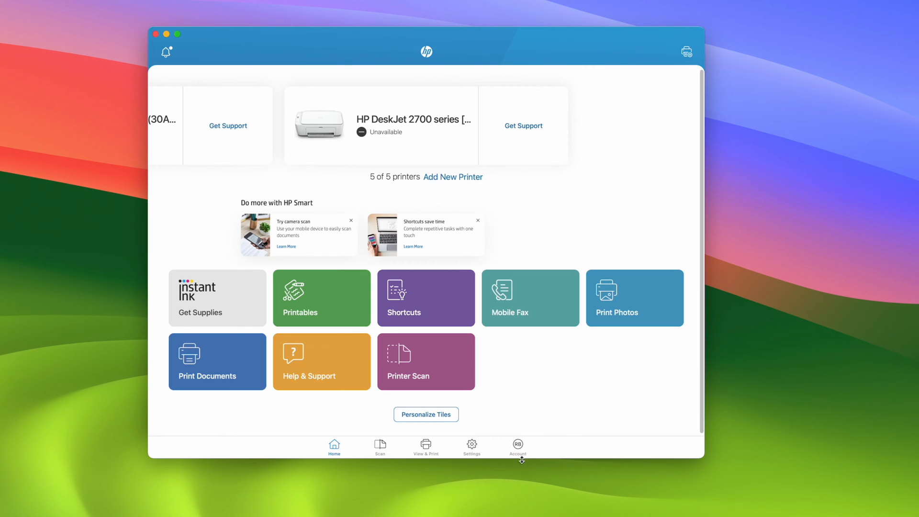
mouse_move(517, 448)
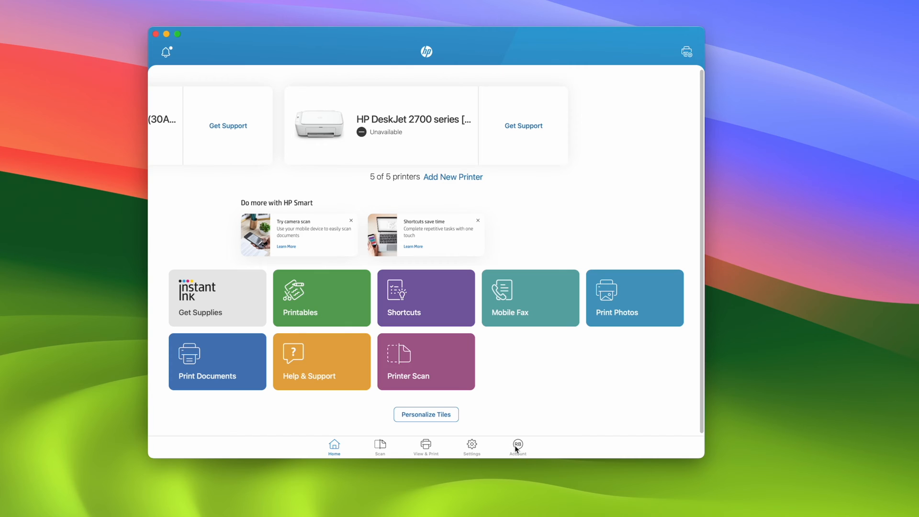
- Open Manage HP Account from the Account menu to reach the account dashboard
click(517, 447)
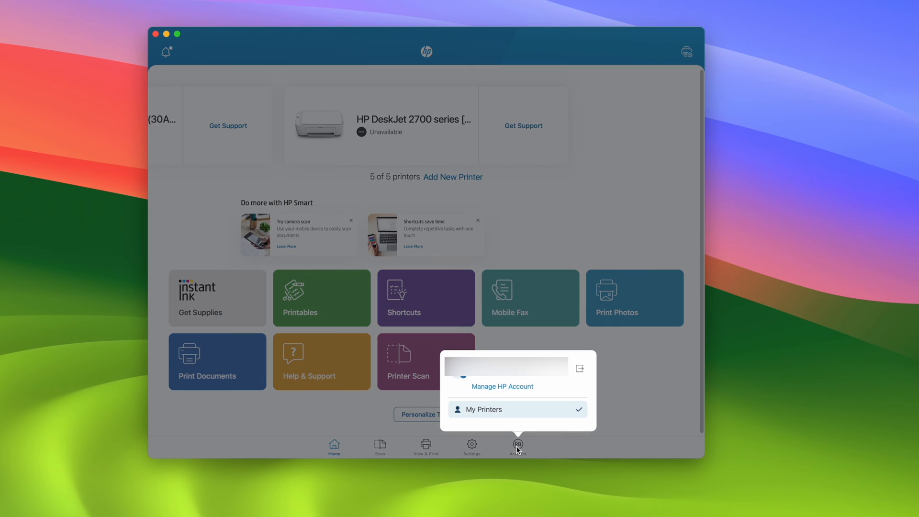
mouse_move(481, 393)
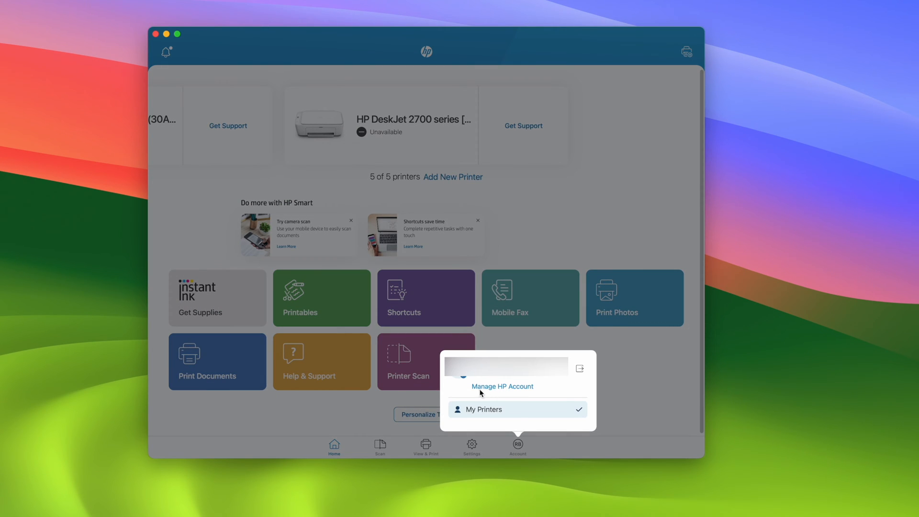
mouse_move(502, 391)
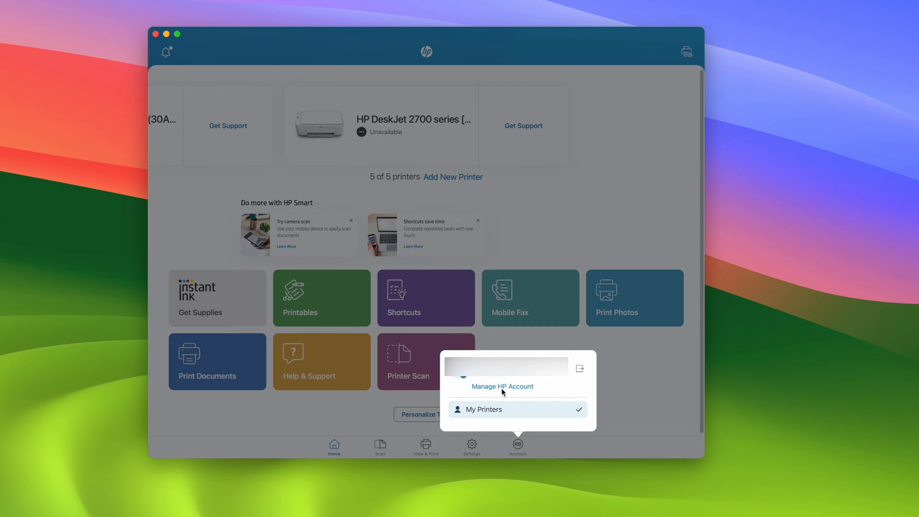
click(501, 386)
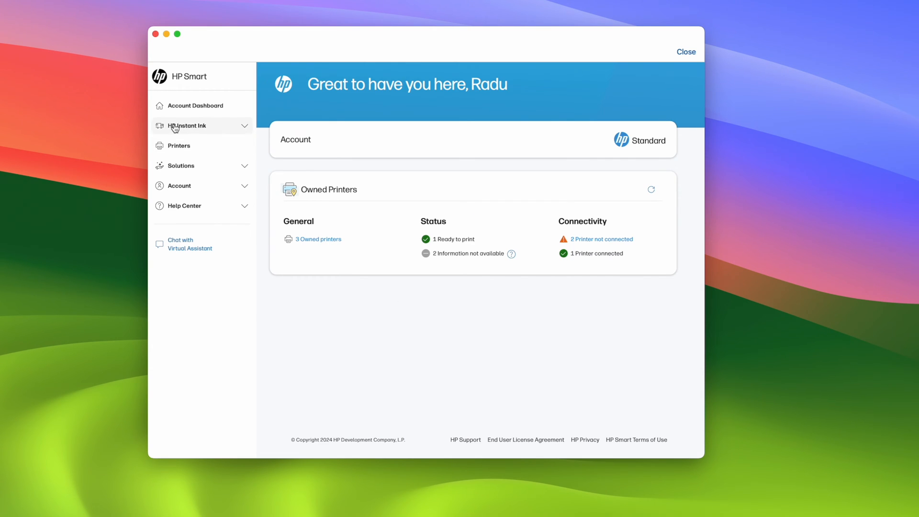
mouse_move(211, 130)
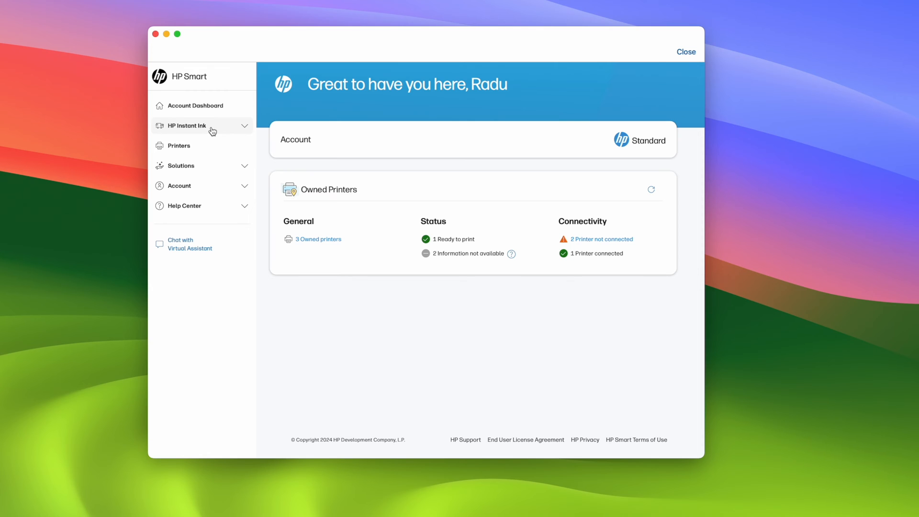
- Open the HP Instant Ink Overview from the account portal sidebar
click(187, 126)
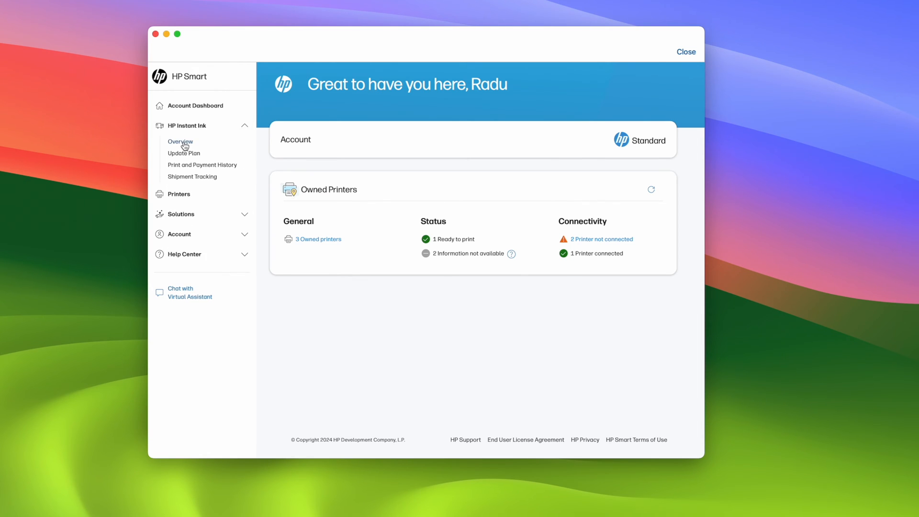
click(180, 142)
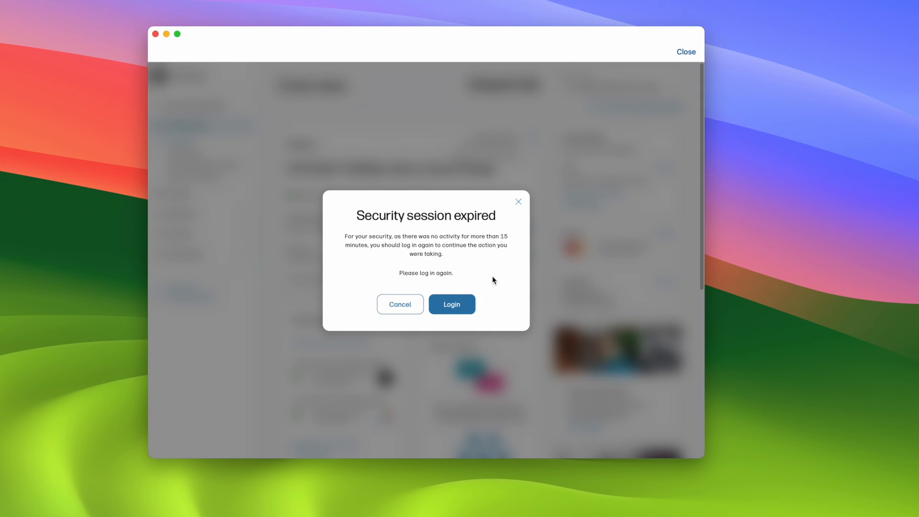
mouse_move(402, 228)
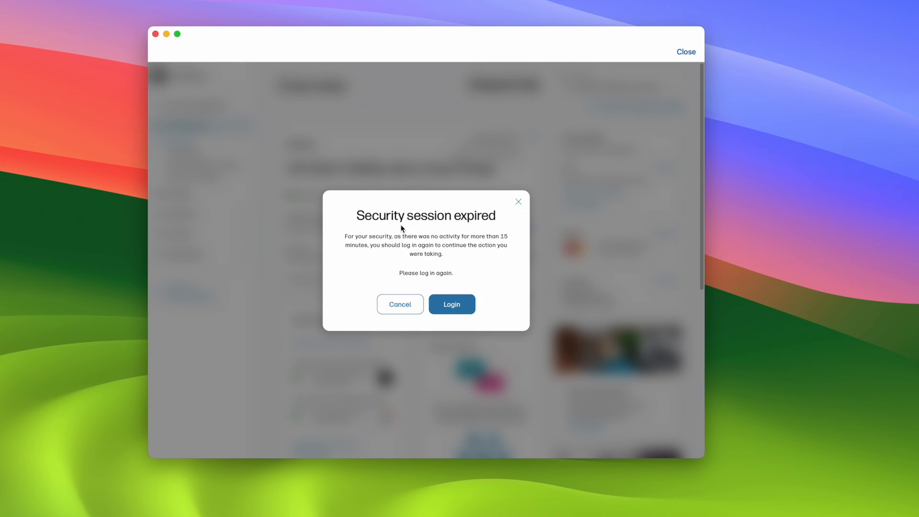
mouse_move(410, 246)
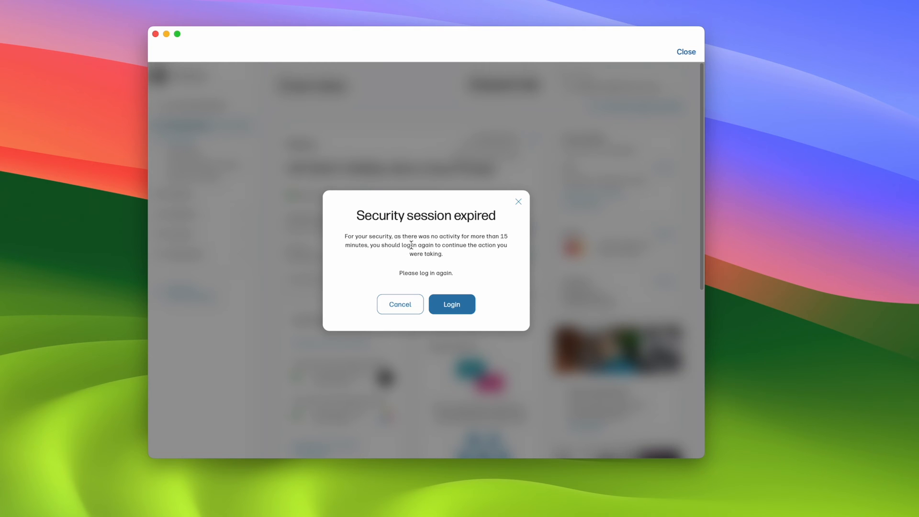
mouse_move(465, 288)
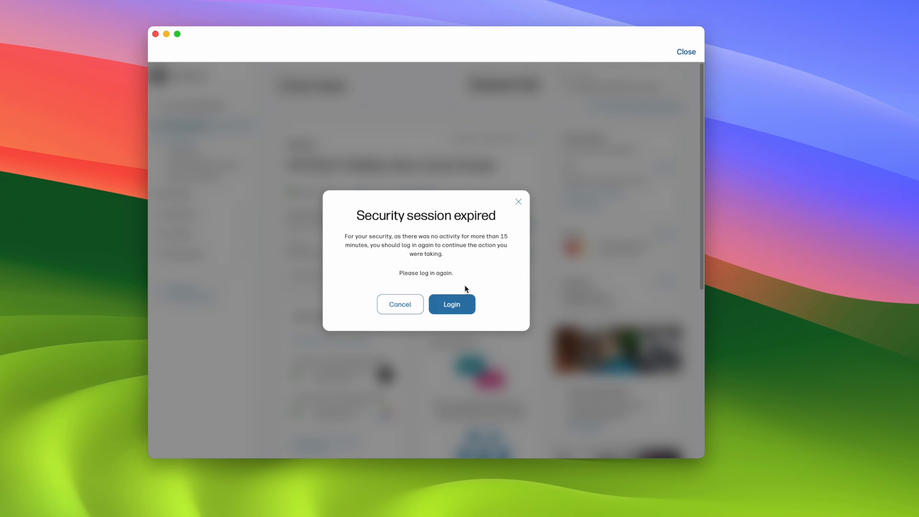
mouse_move(466, 285)
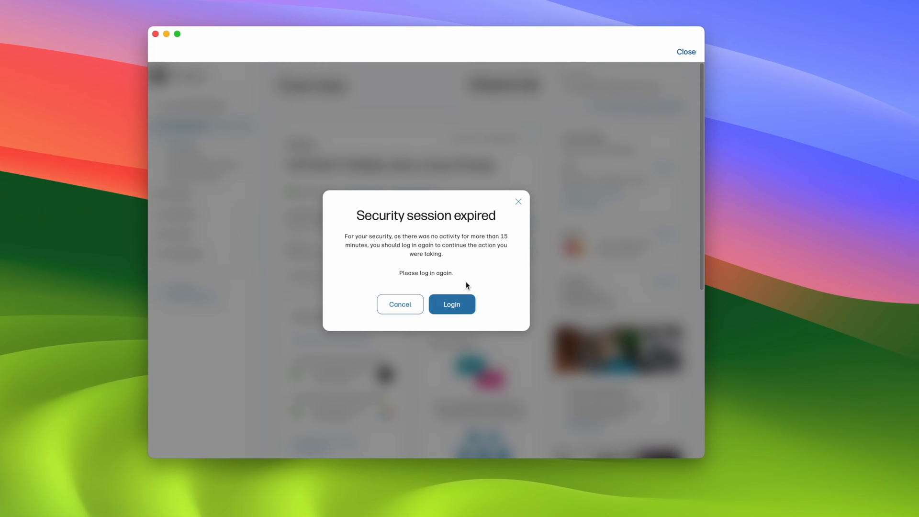
mouse_move(451, 305)
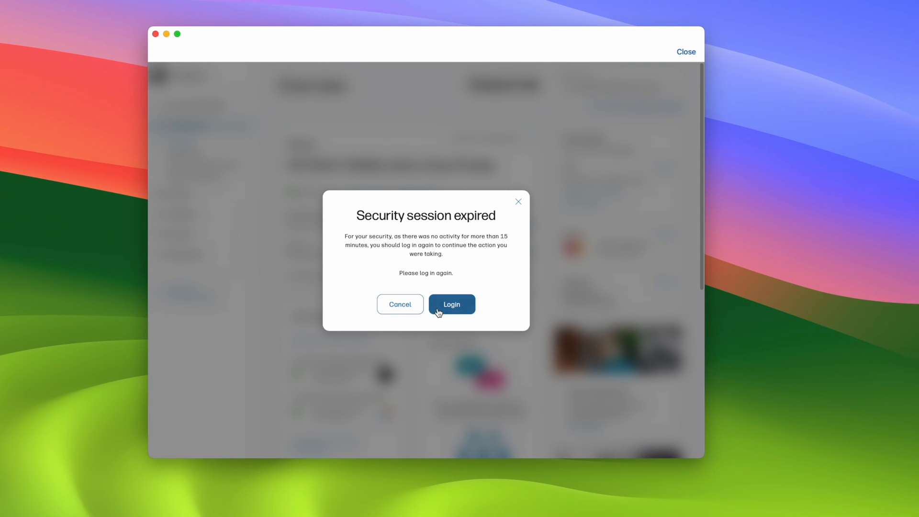
- Log in again from the Security session expired dialog
click(451, 304)
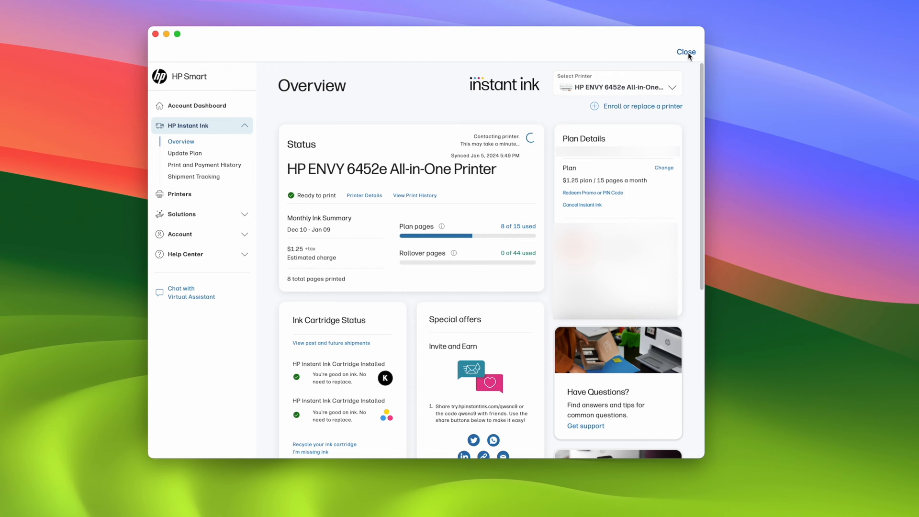
- Close the account portal and start signing out from the Account menu
click(685, 52)
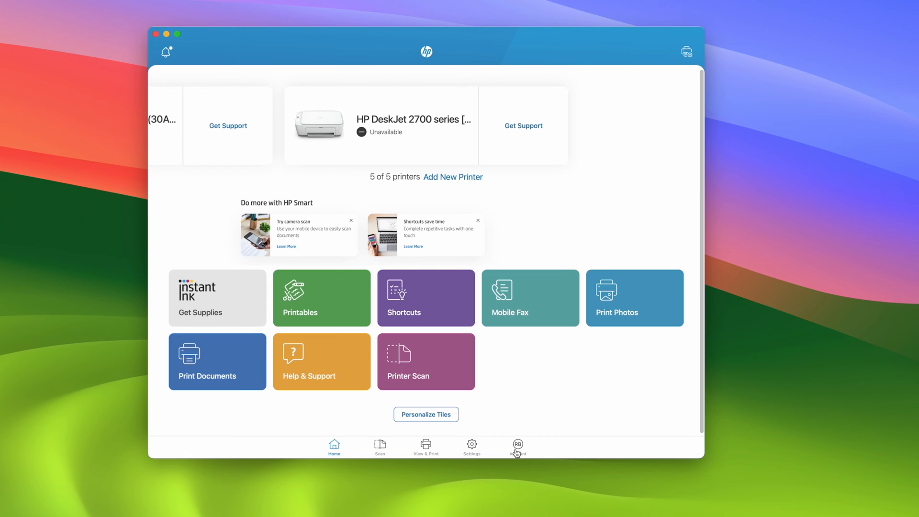
click(517, 446)
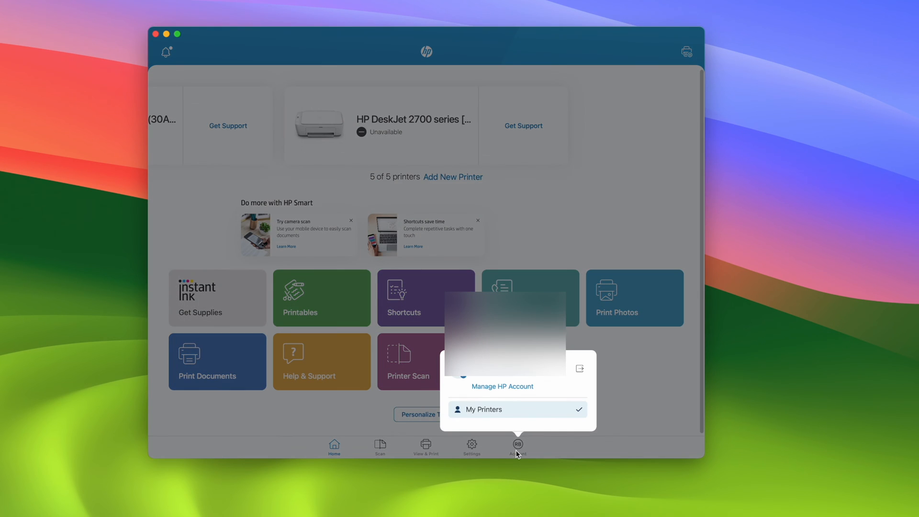
mouse_move(576, 369)
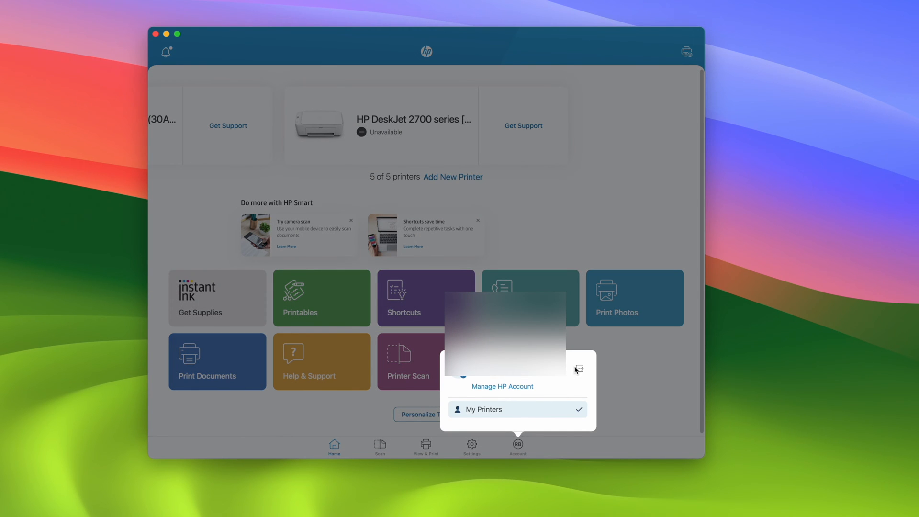
mouse_move(576, 373)
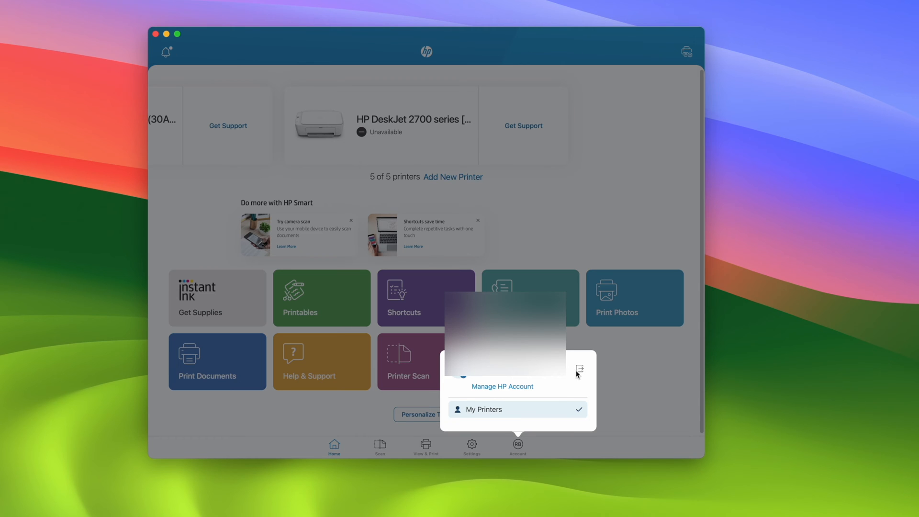
click(580, 373)
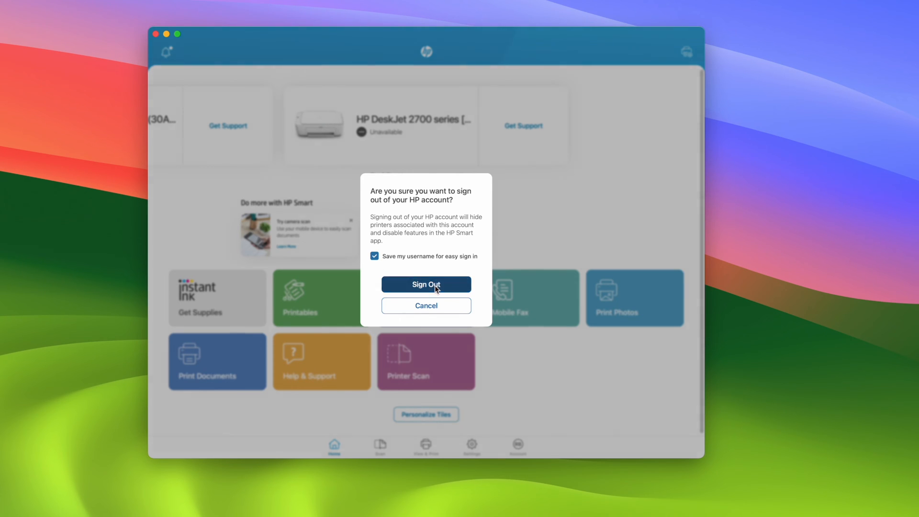
- Confirm sign-out, then sign back in to the HP account
click(426, 284)
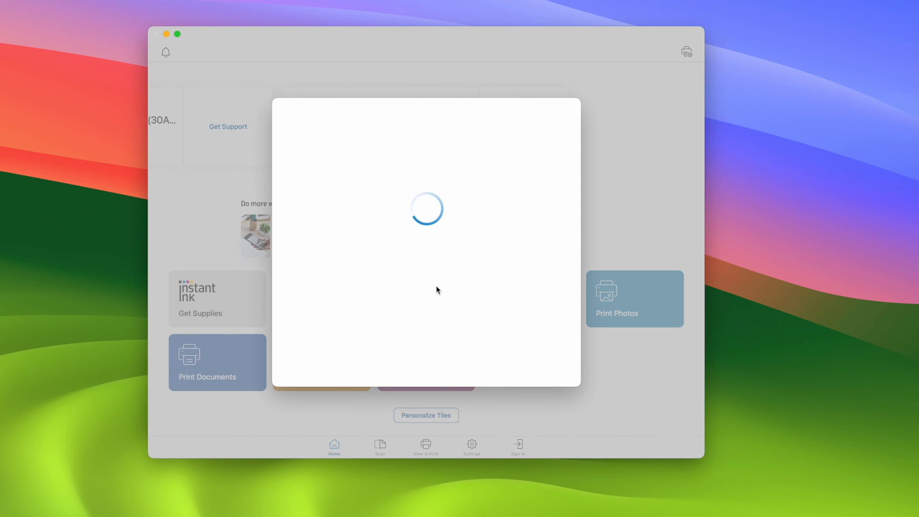
mouse_move(440, 290)
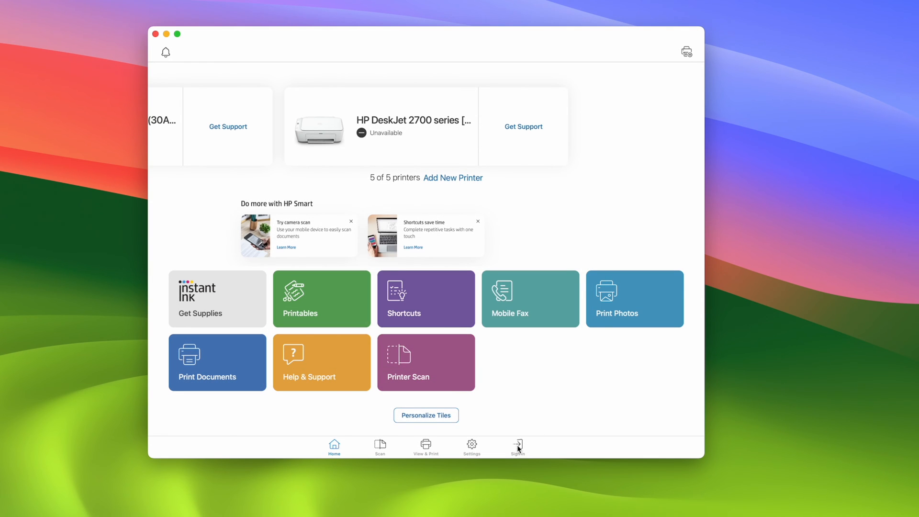
click(517, 446)
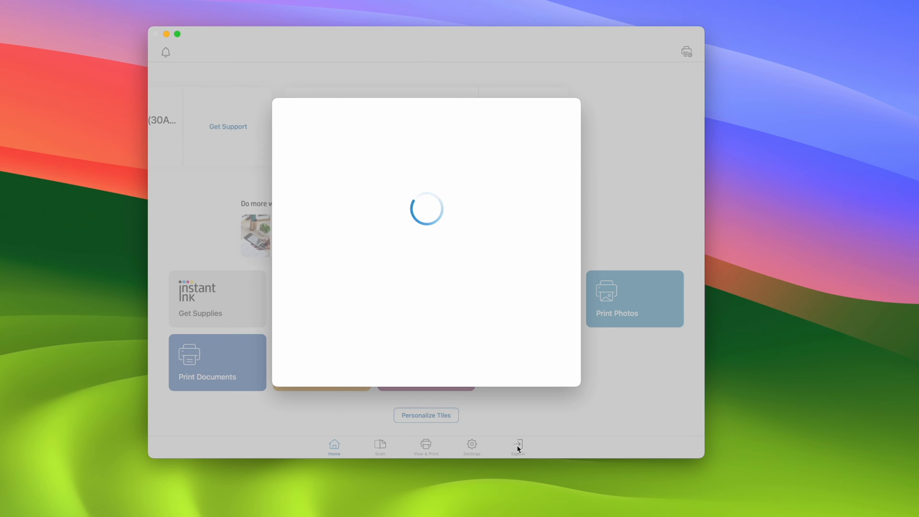
click(517, 446)
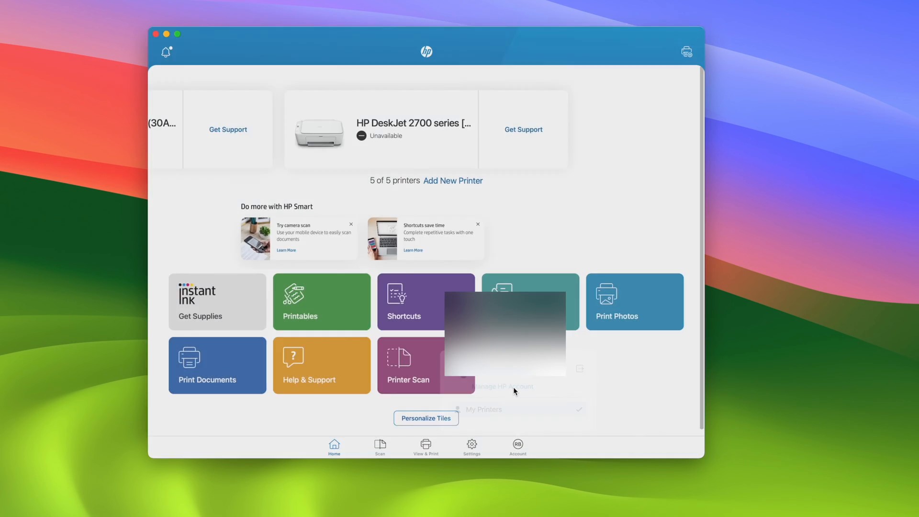
- Open the portal's HP Instant Ink Overview, showing the ENVY printer's cancellation page
click(503, 386)
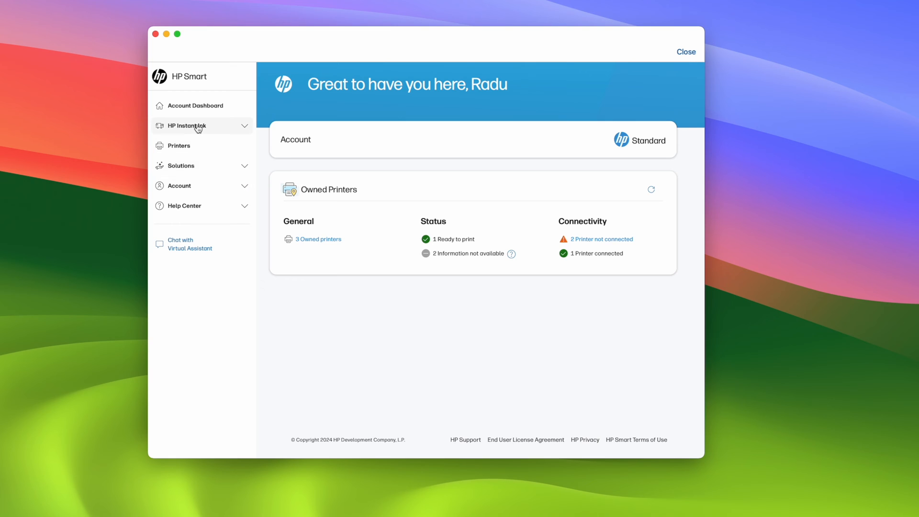
click(188, 125)
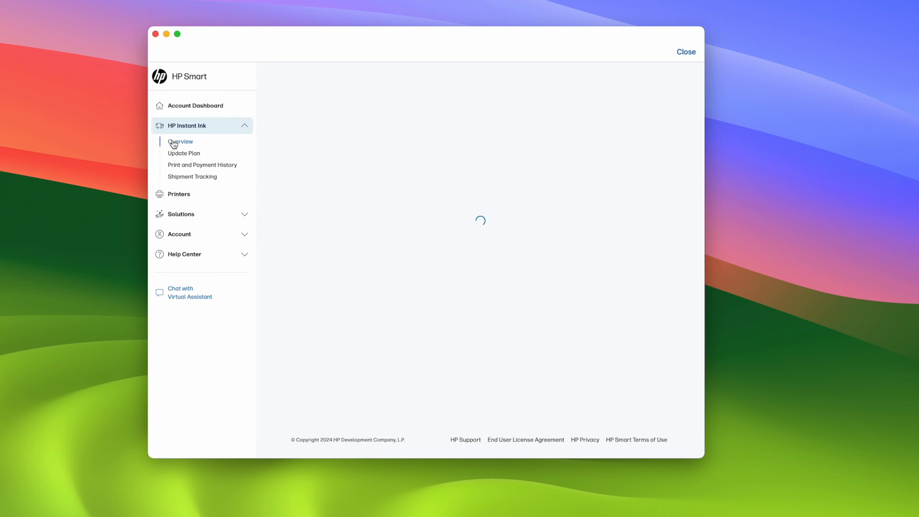
click(180, 141)
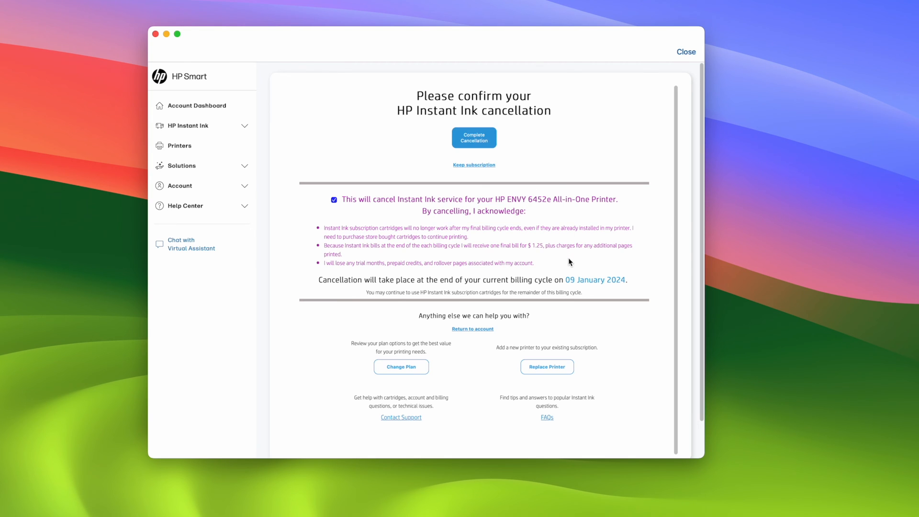
mouse_move(556, 274)
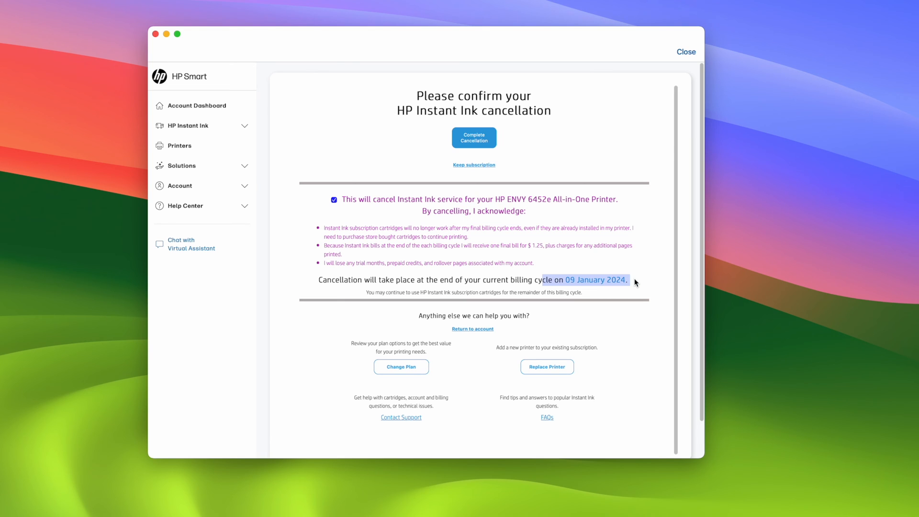
mouse_move(459, 281)
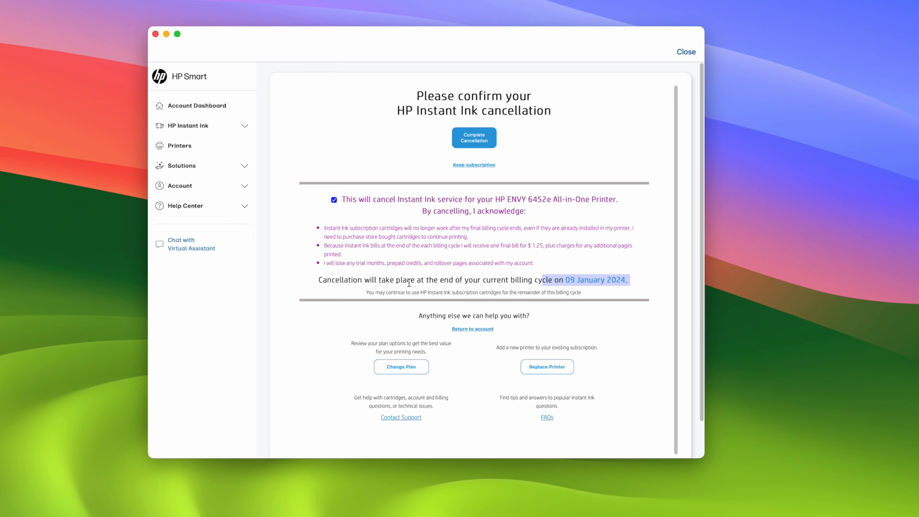
mouse_move(408, 288)
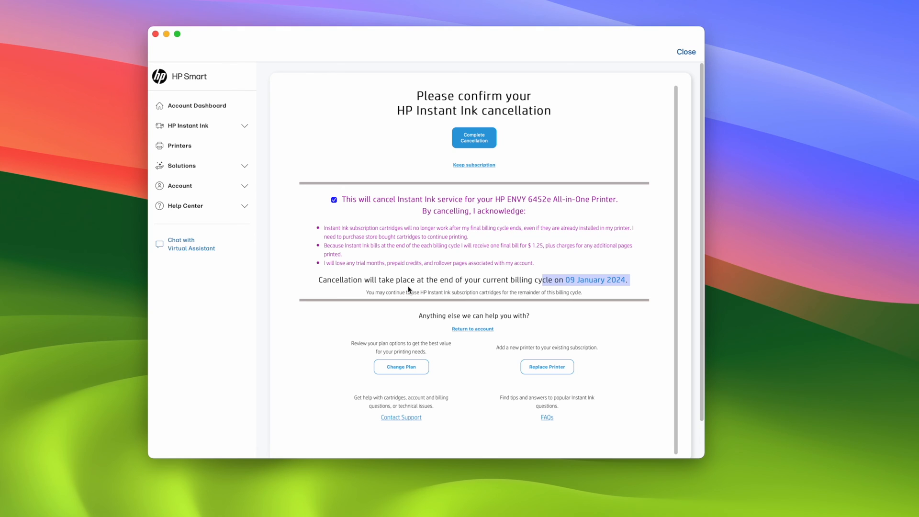
mouse_move(399, 282)
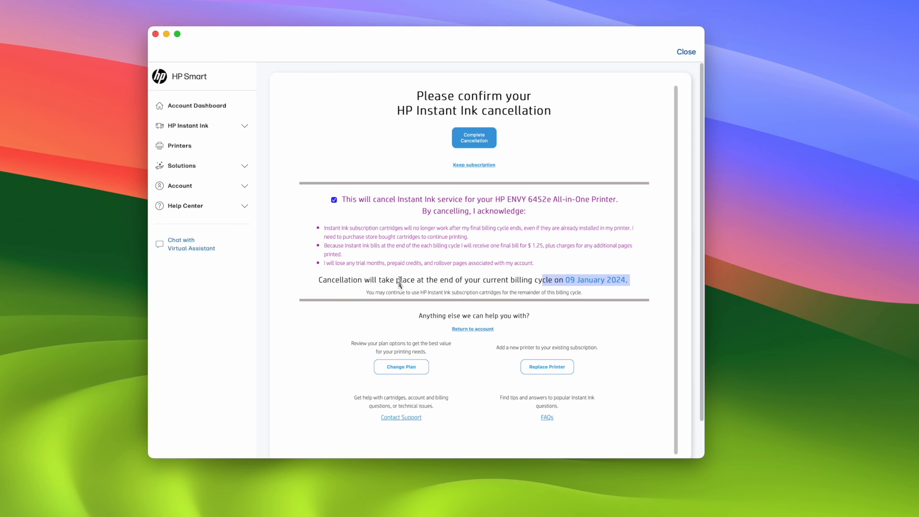
mouse_move(378, 280)
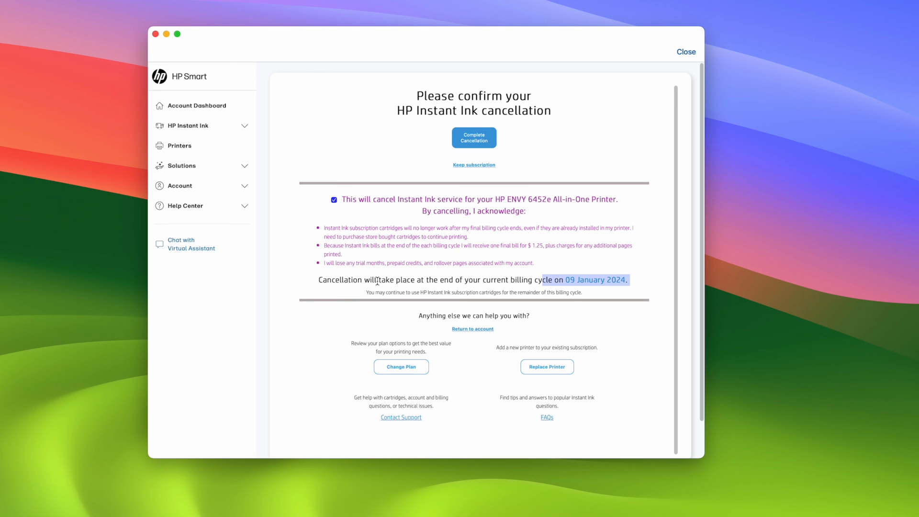
mouse_move(377, 284)
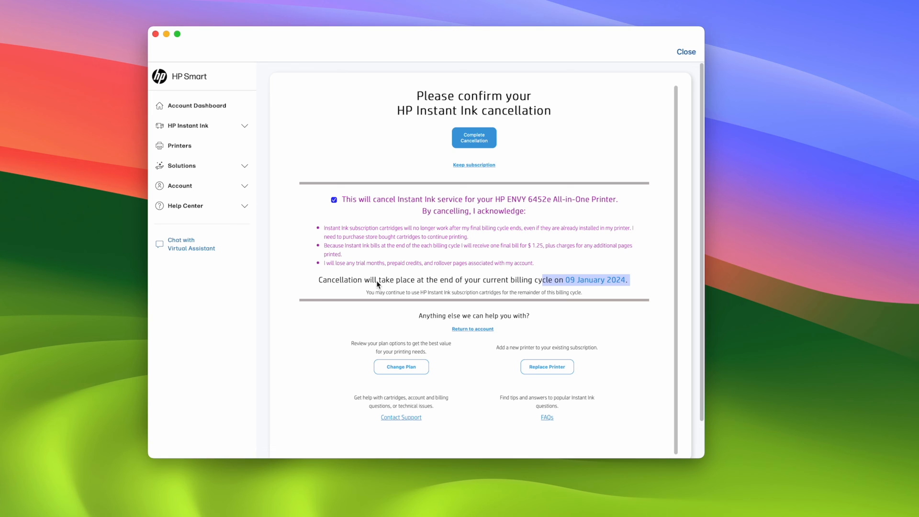
mouse_move(389, 294)
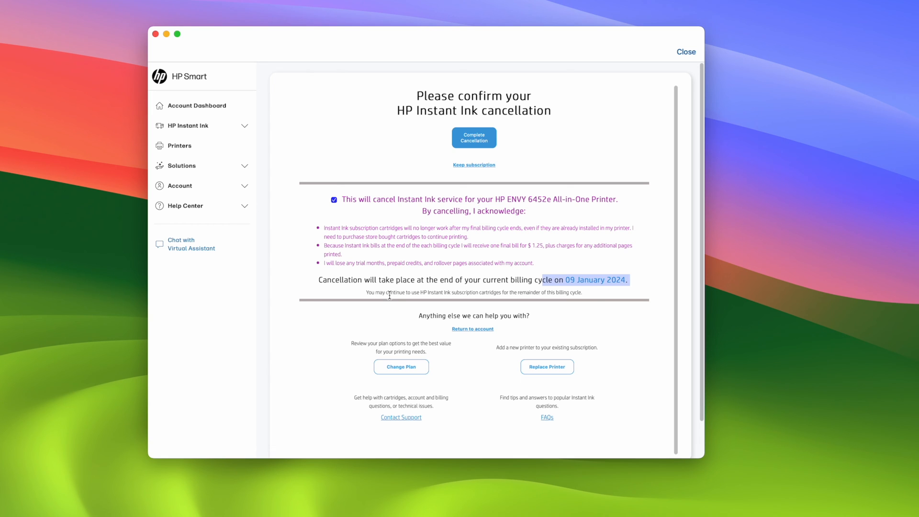
mouse_move(390, 298)
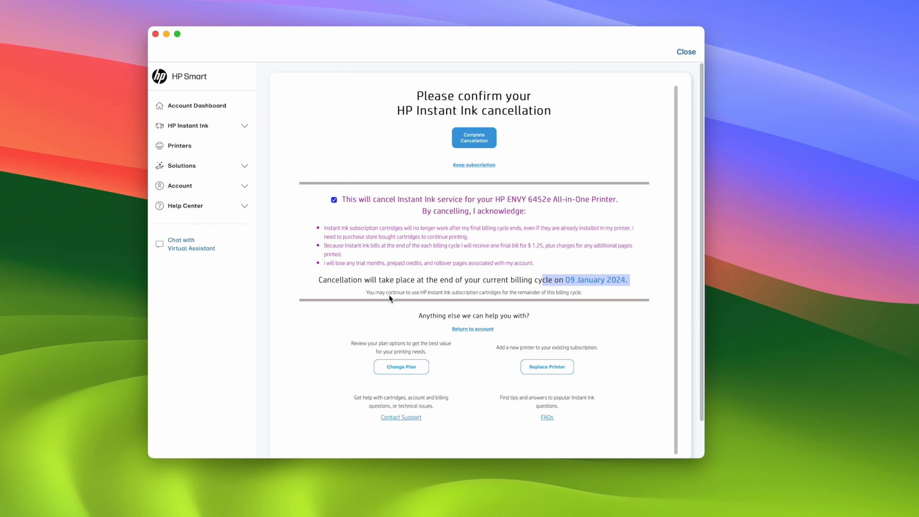
mouse_move(370, 290)
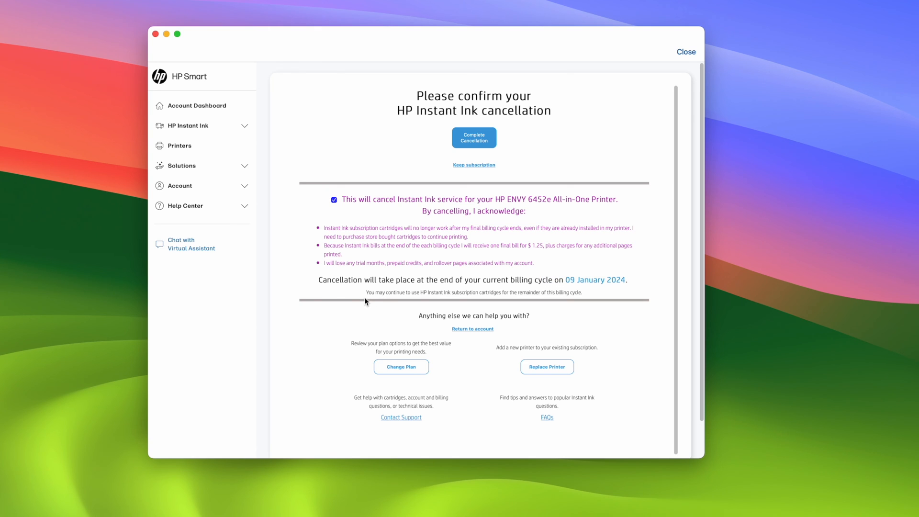
mouse_move(361, 320)
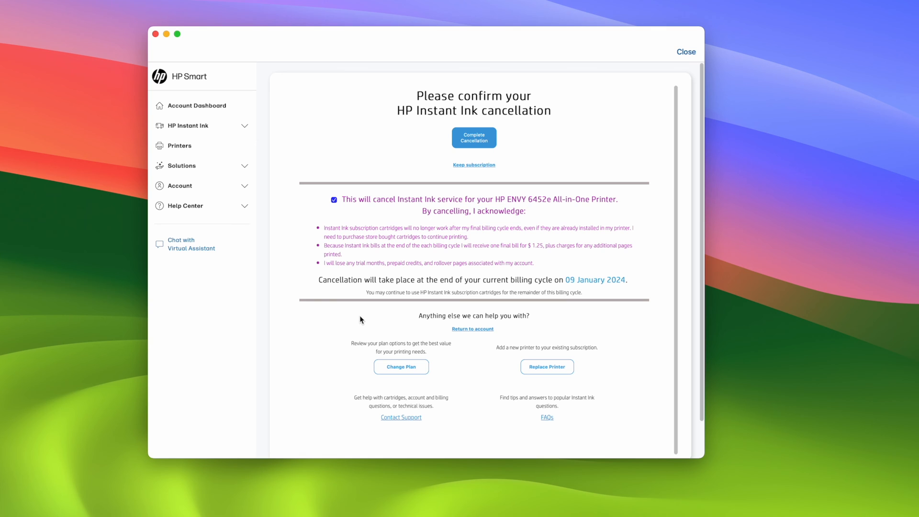
mouse_move(360, 315)
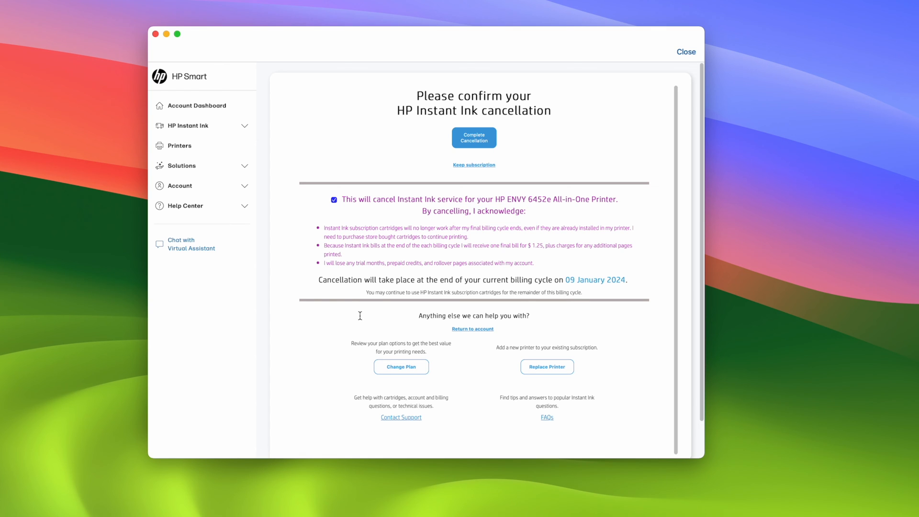
mouse_move(359, 326)
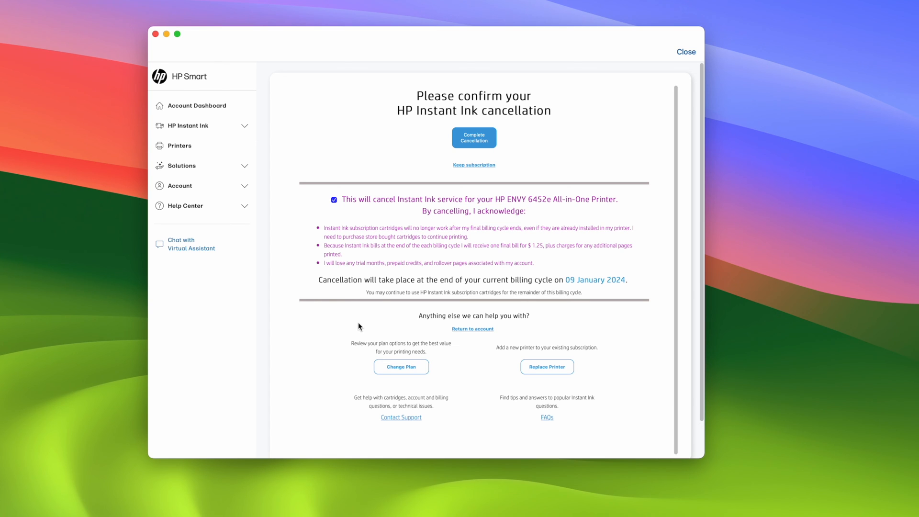
mouse_move(361, 326)
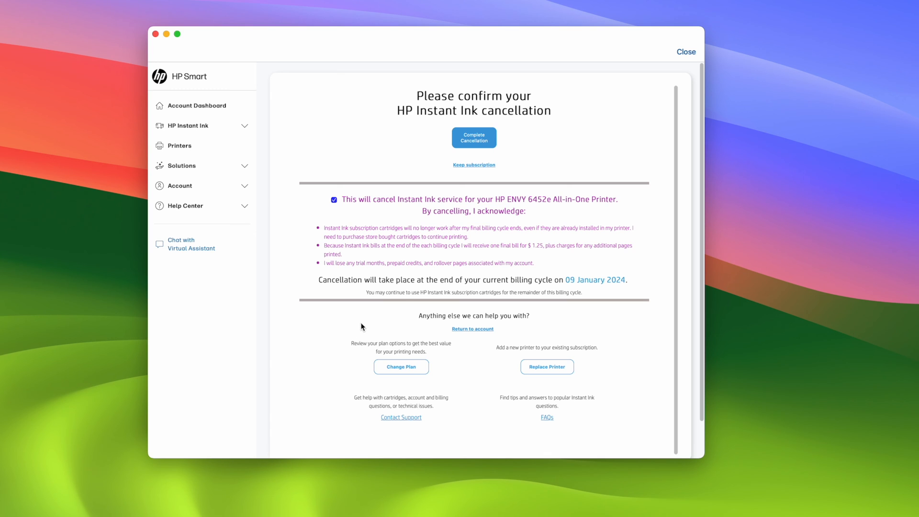
mouse_move(518, 137)
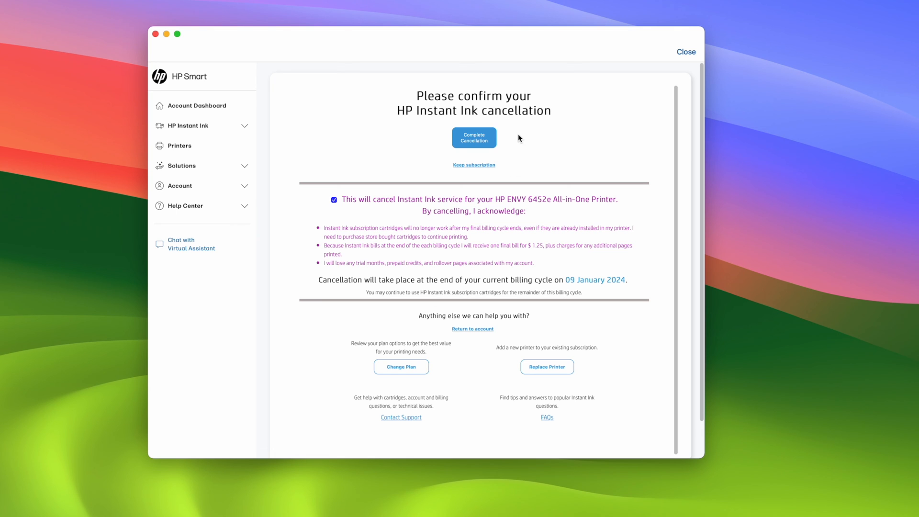
- Highlight the cancellation effective date, 09 January 2024
drag(522, 280, 628, 280)
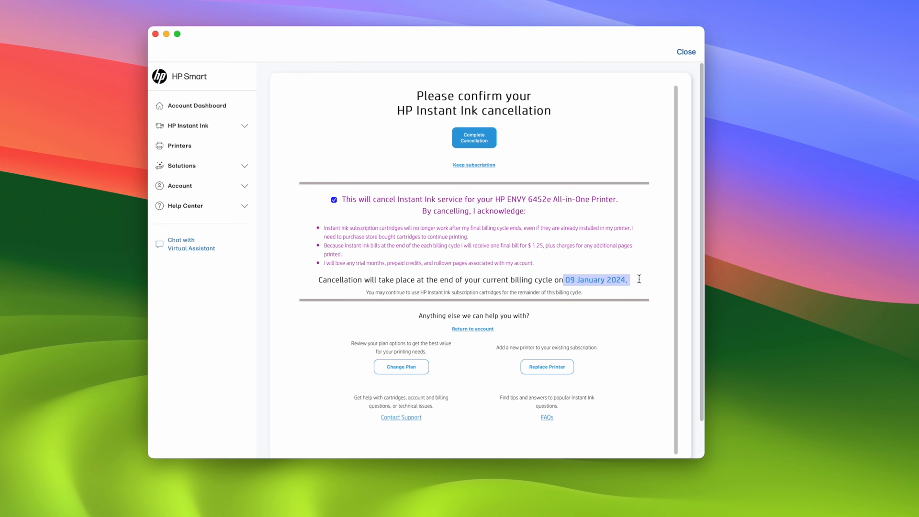
mouse_move(548, 260)
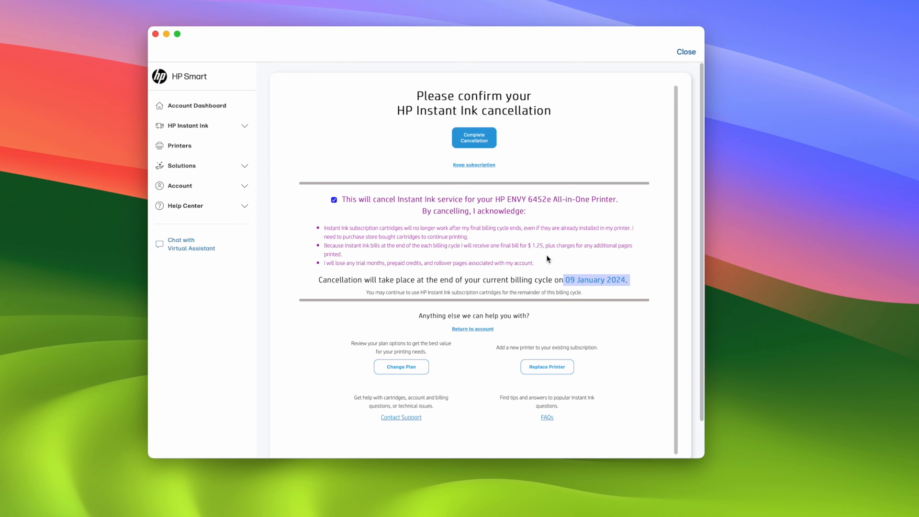
mouse_move(539, 259)
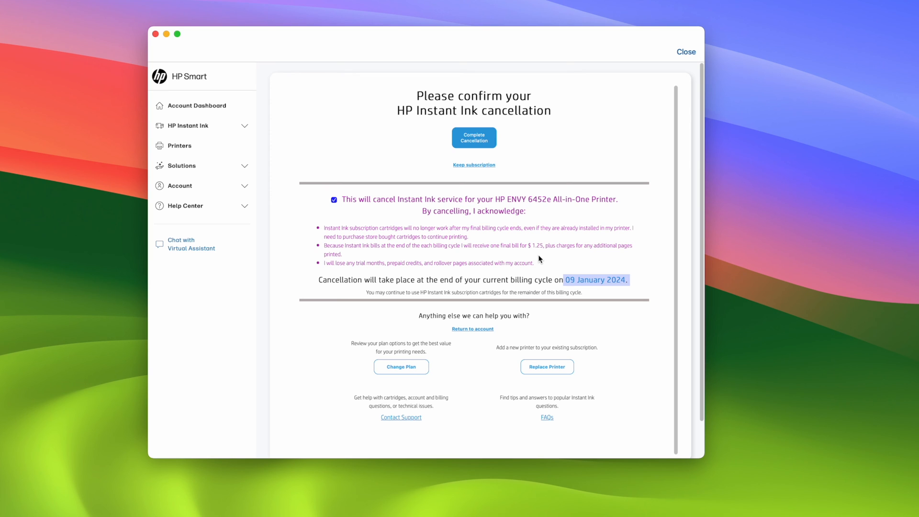
mouse_move(541, 152)
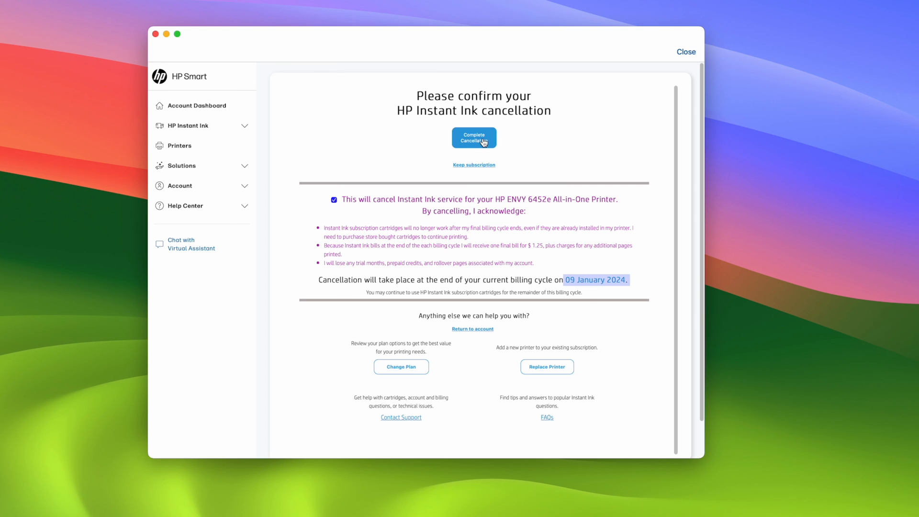
- Complete the Instant Ink cancellation, note the 09 January 2024 end date, and return to account
click(473, 138)
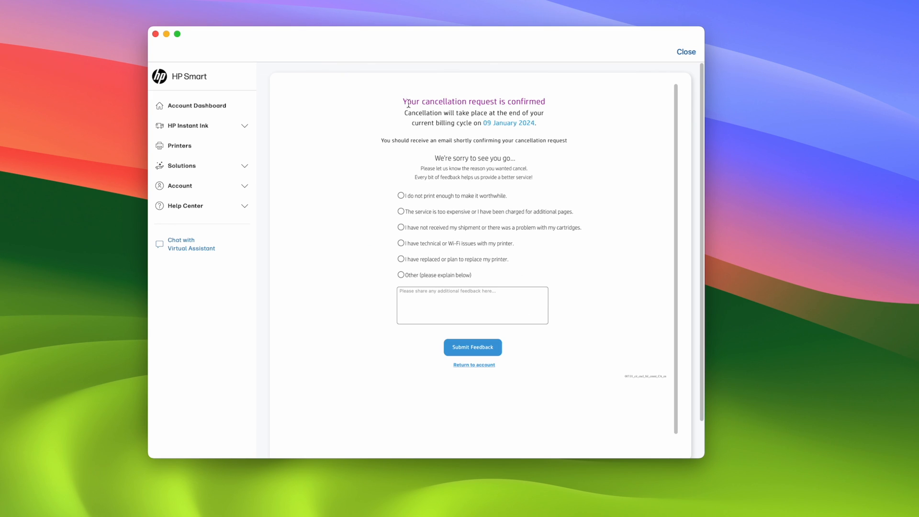
drag(402, 102, 503, 102)
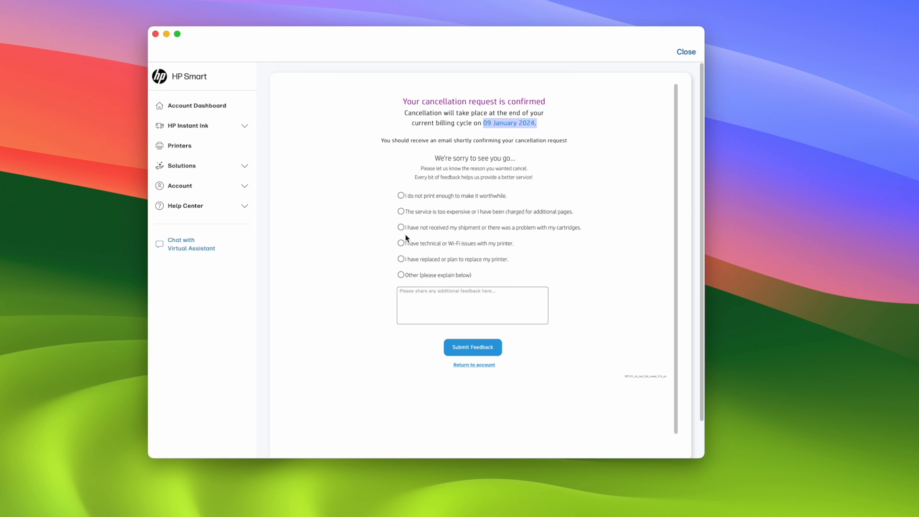
mouse_move(472, 371)
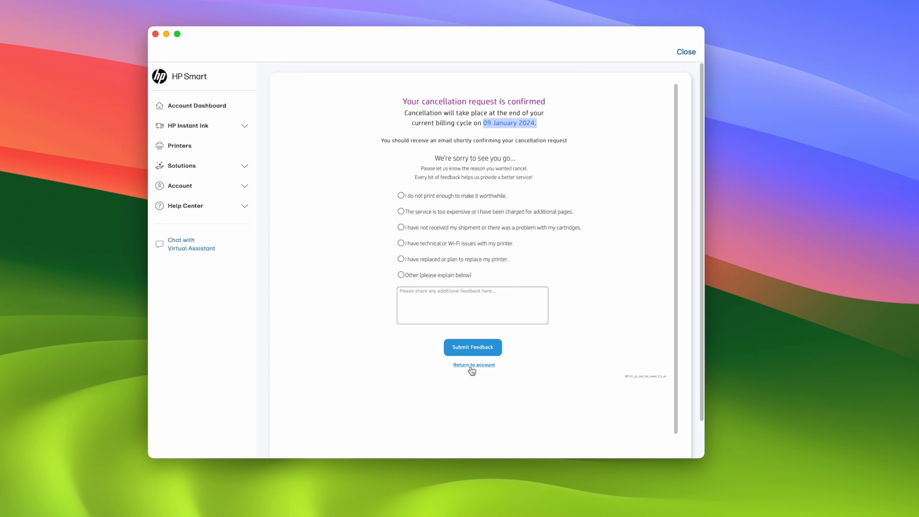
click(473, 364)
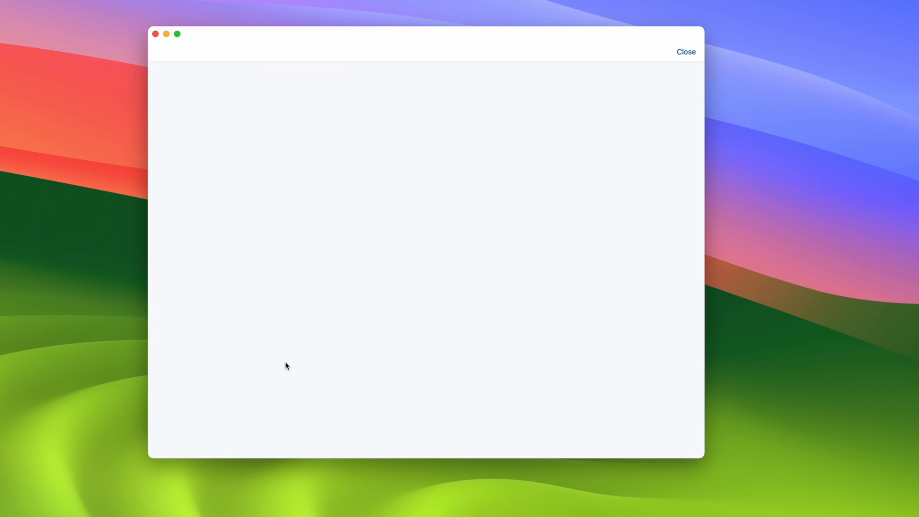